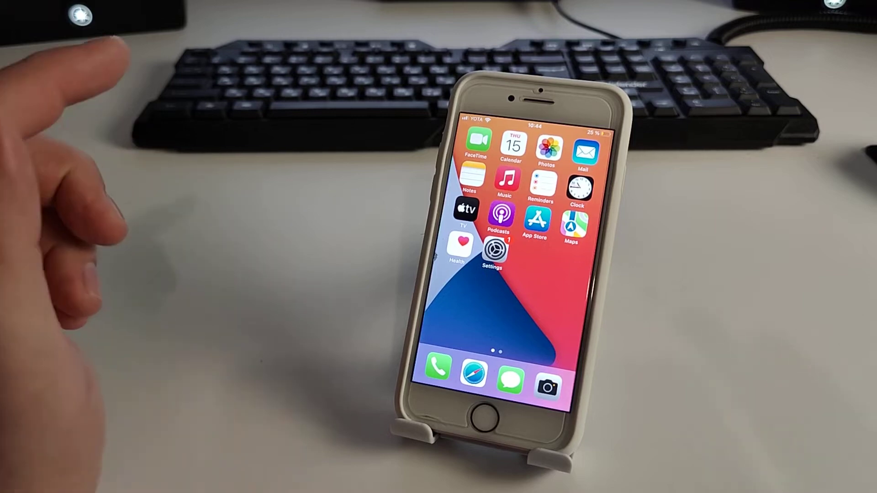
{"action": "mouse_move", "coordinate": [196, 263]}
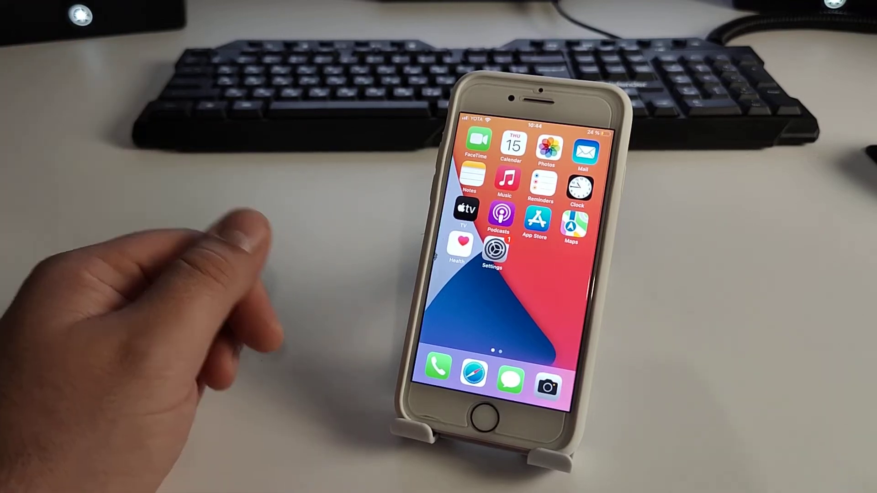